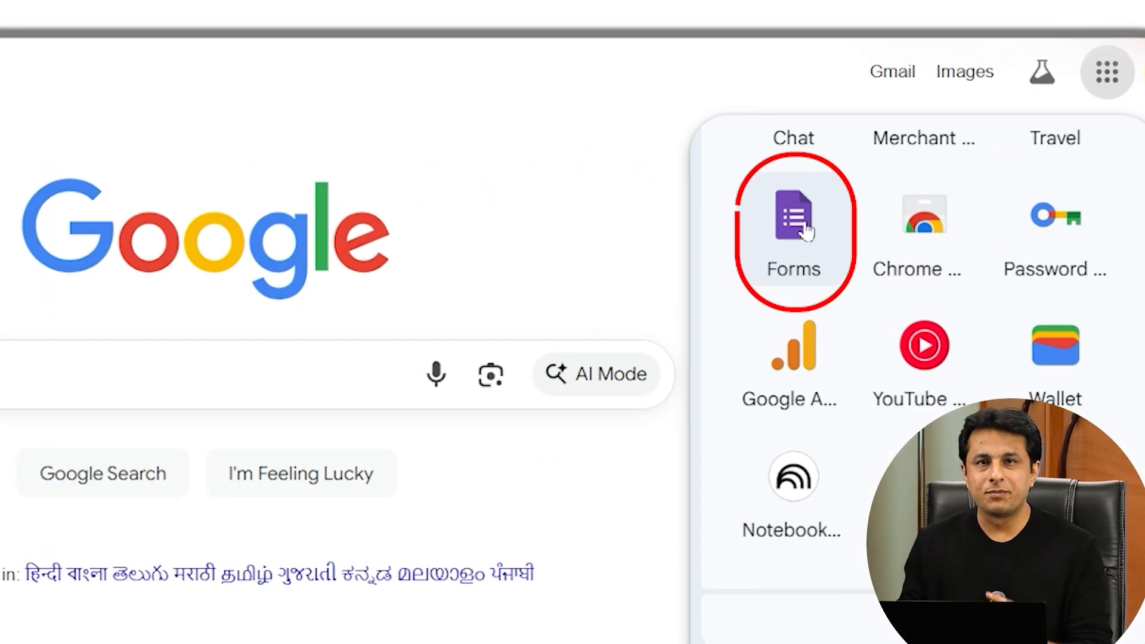
Step: Open Google Forms from the Google apps grid on a new untitled form
click(794, 234)
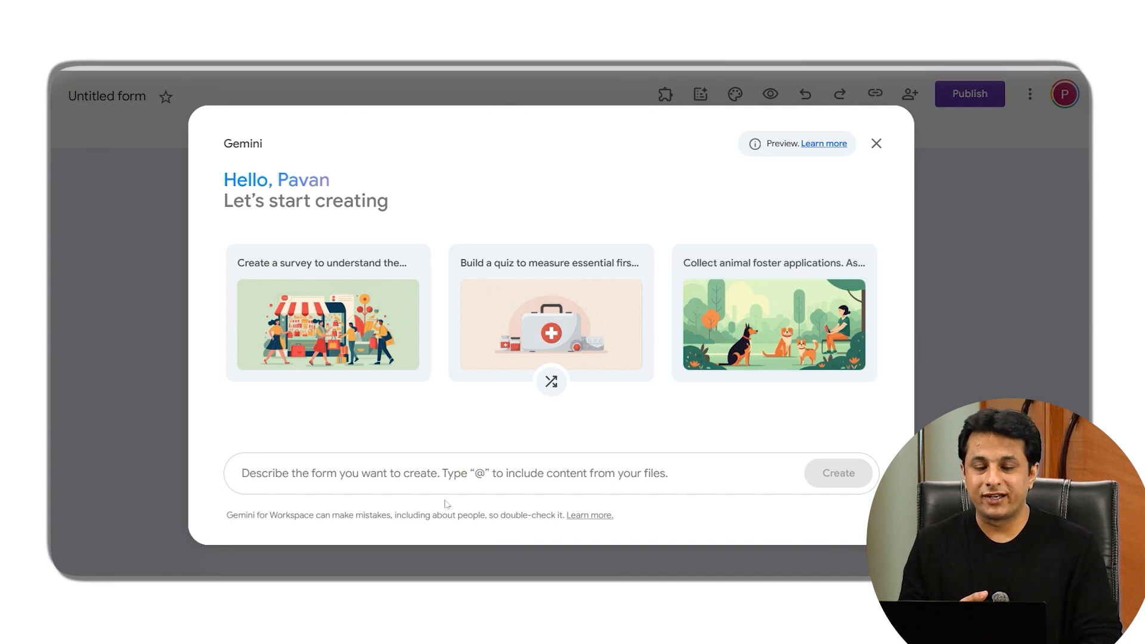
Step: Enter 'Create a feedback form for Customers to fill data about the Headphones product by Boat Company' into Gemini
text(c)
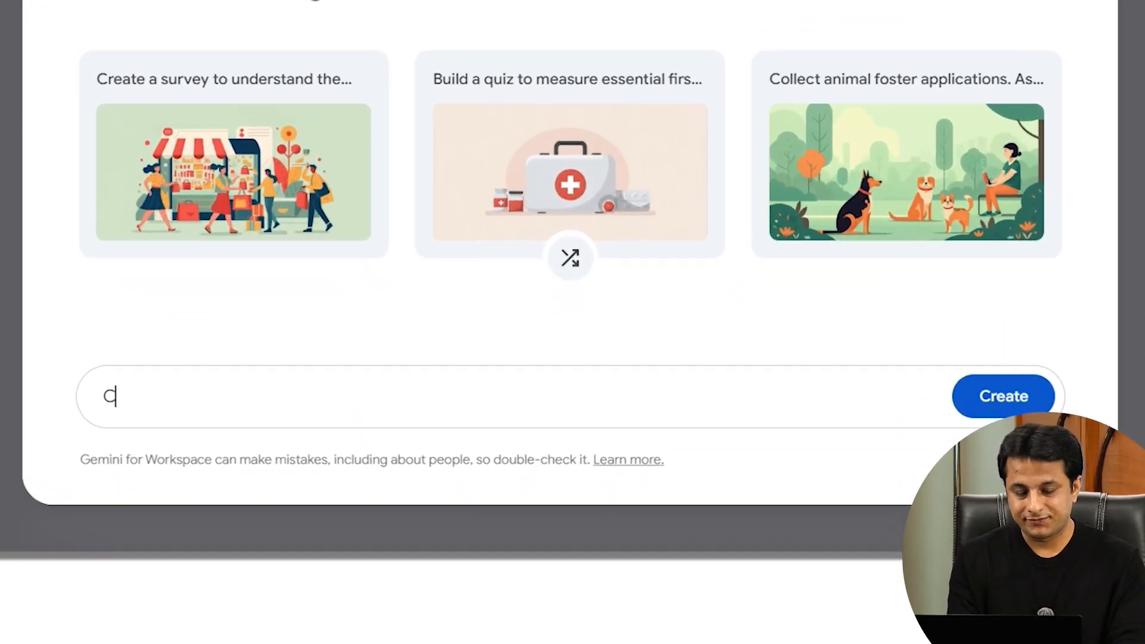
text(Create a feedback form for Customers to fill data about the Headph)
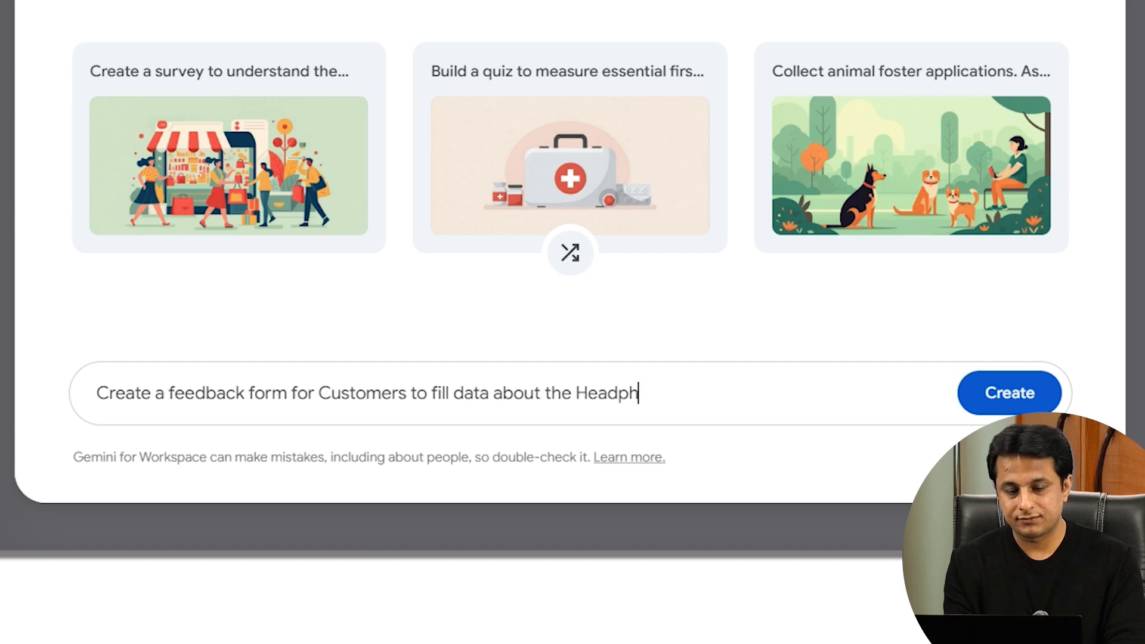
text(ones product by Boat Company)
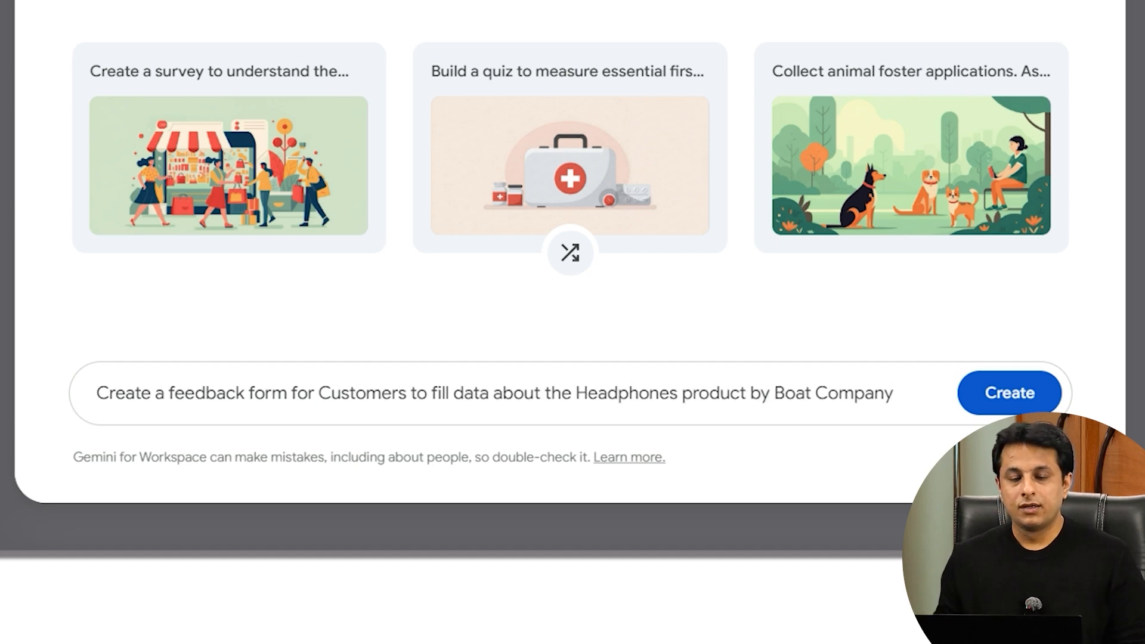
click(489, 393)
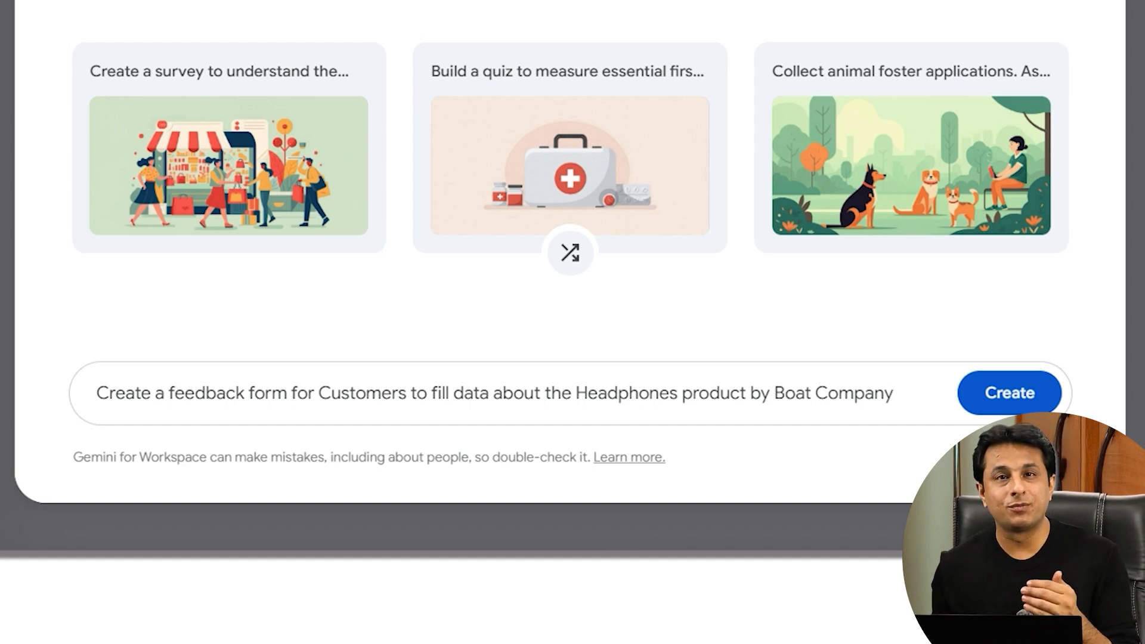
Step: Generate the Boat Headphones Customer Feedback Form from the request and accept Gemini's preview
click(1009, 393)
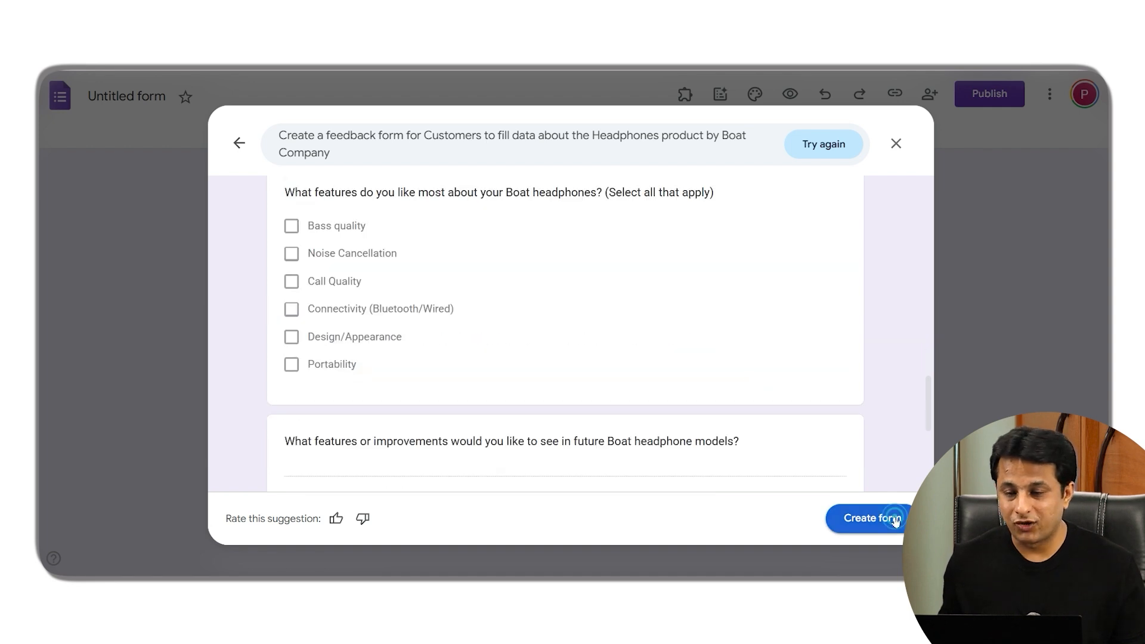
click(867, 518)
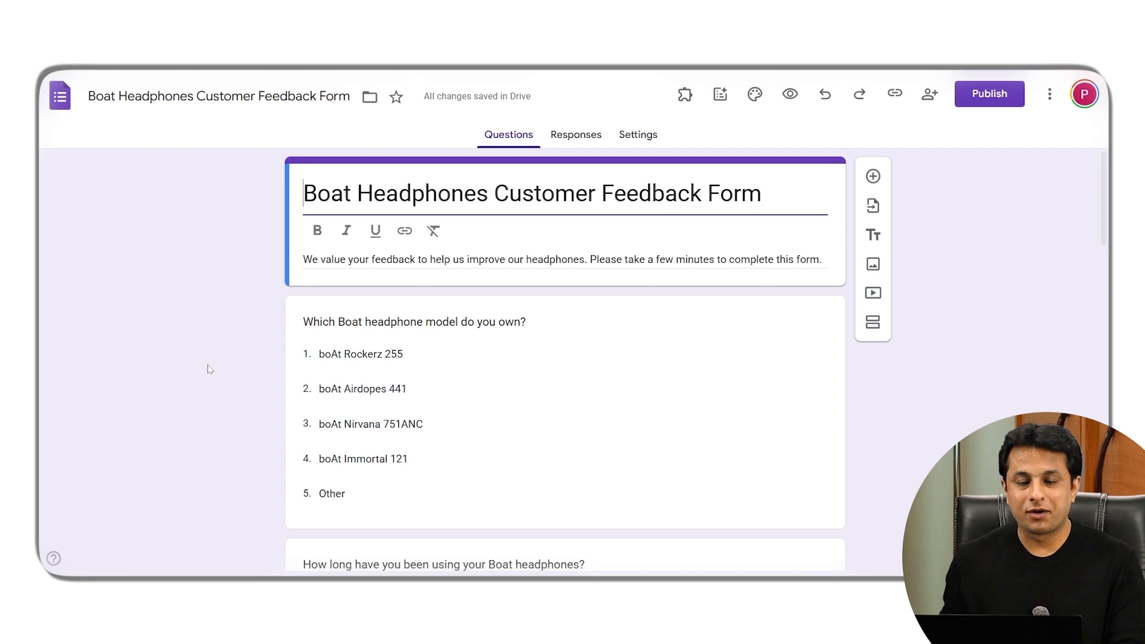
scroll(down, 3)
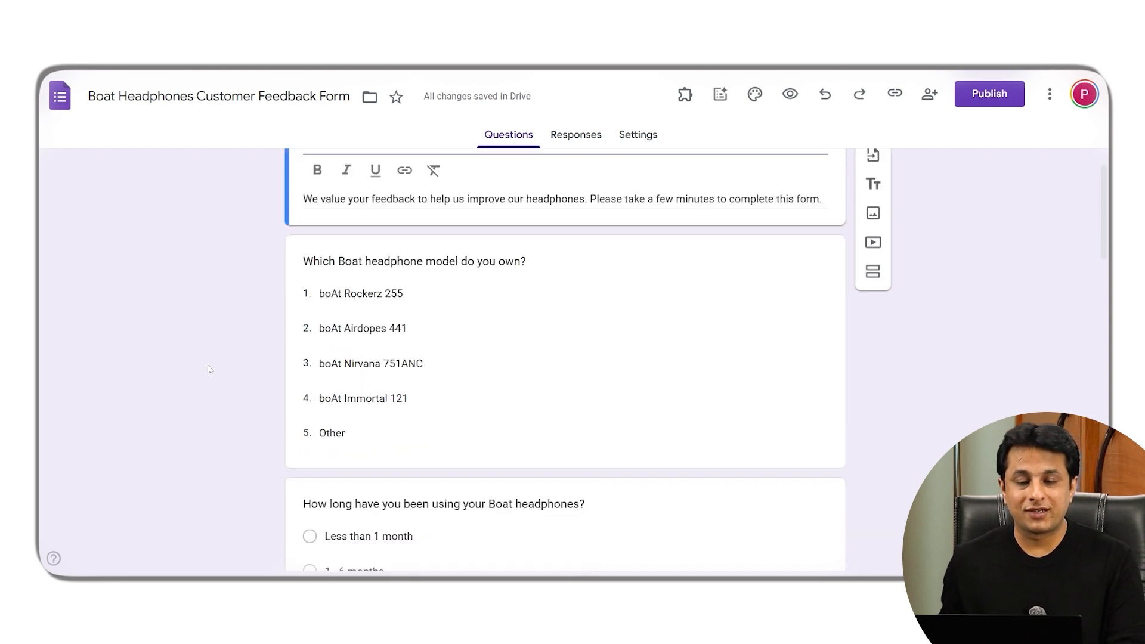
scroll(down, 3)
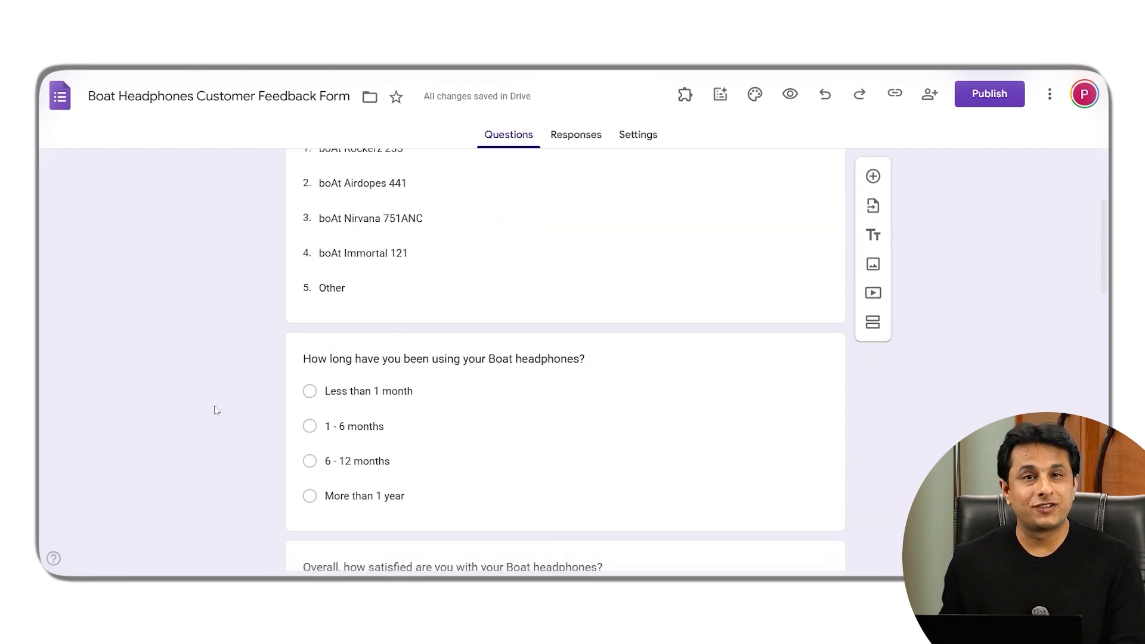
scroll(down, 3)
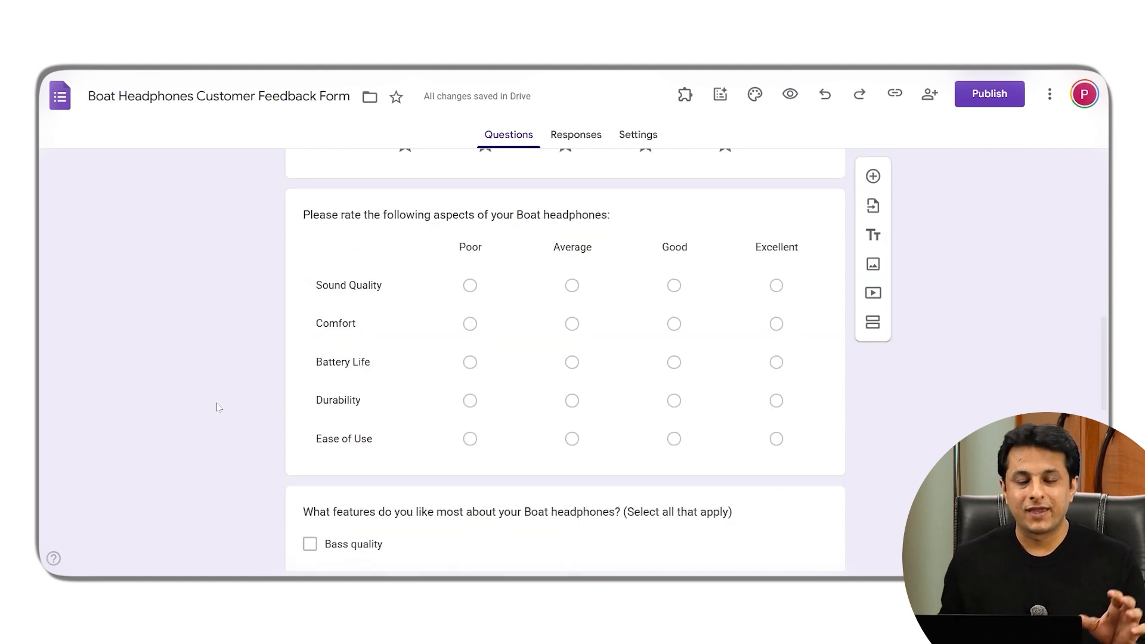
scroll(down, 3)
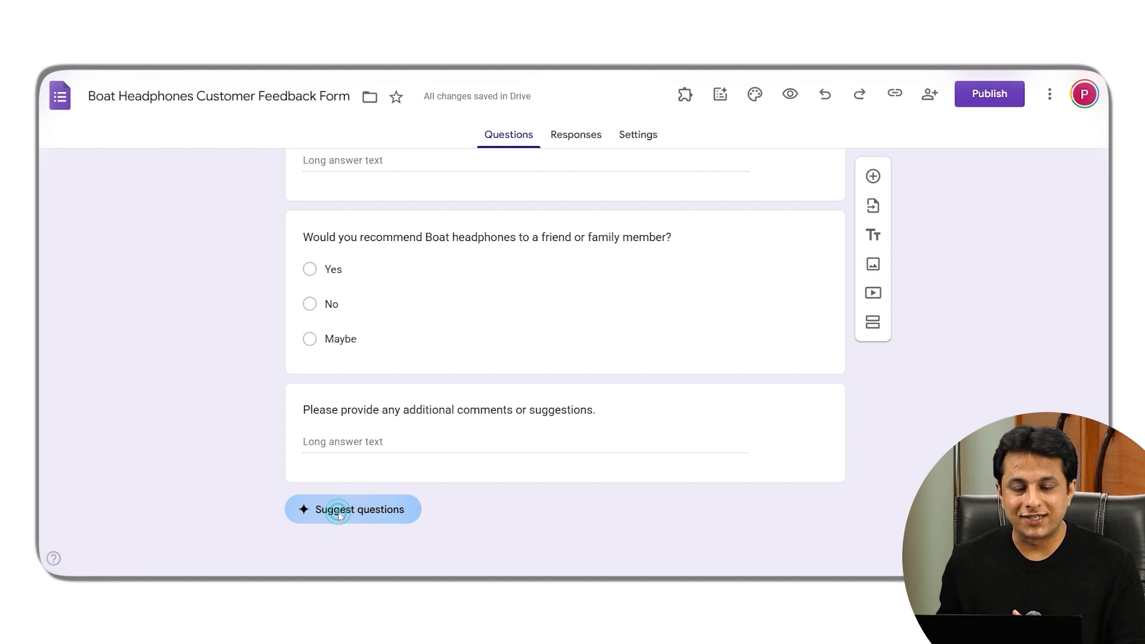
Step: Insert Gemini's three suggested questions, including noise-cancellation importance, into the form
click(353, 509)
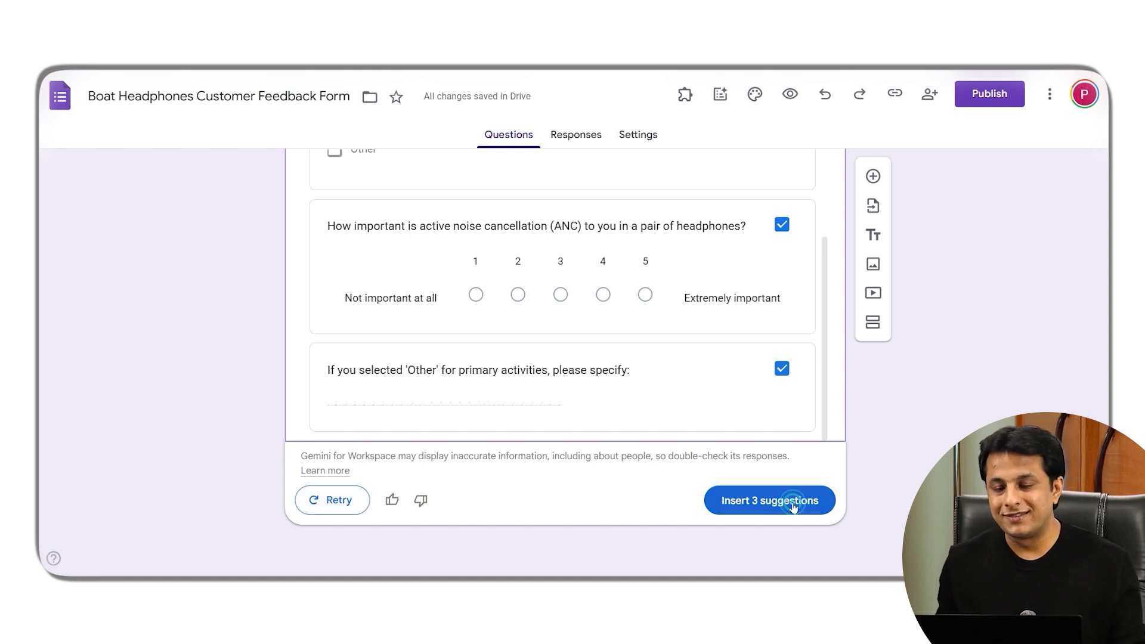
click(769, 501)
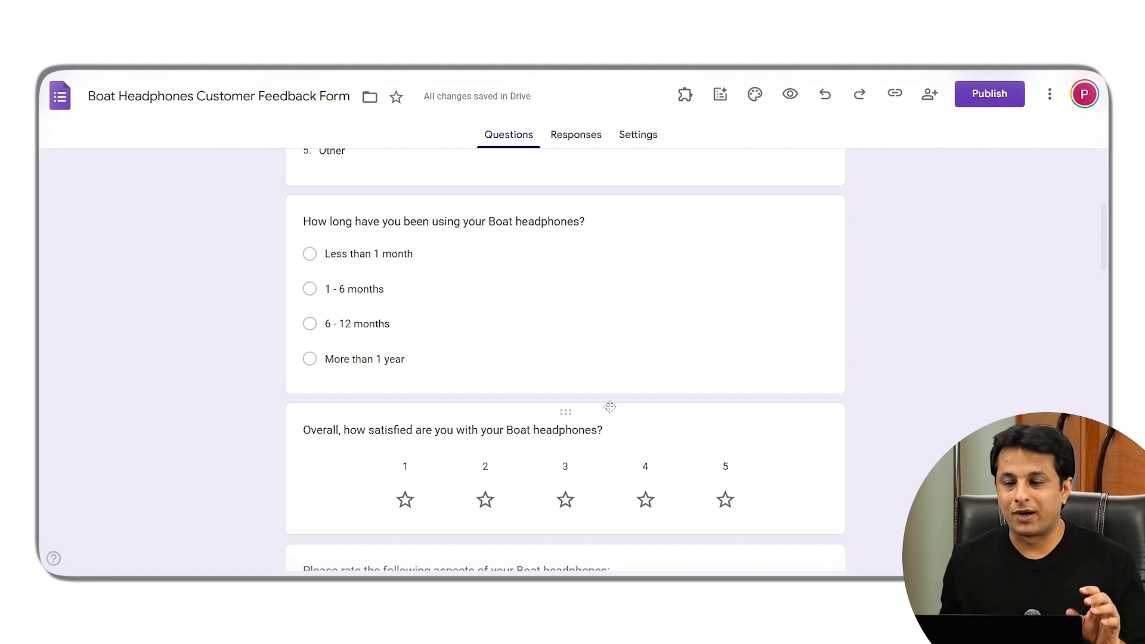
Step: Start a new blank form to bring up Gemini's 'Let's start creating' prompt
scroll(up, 3)
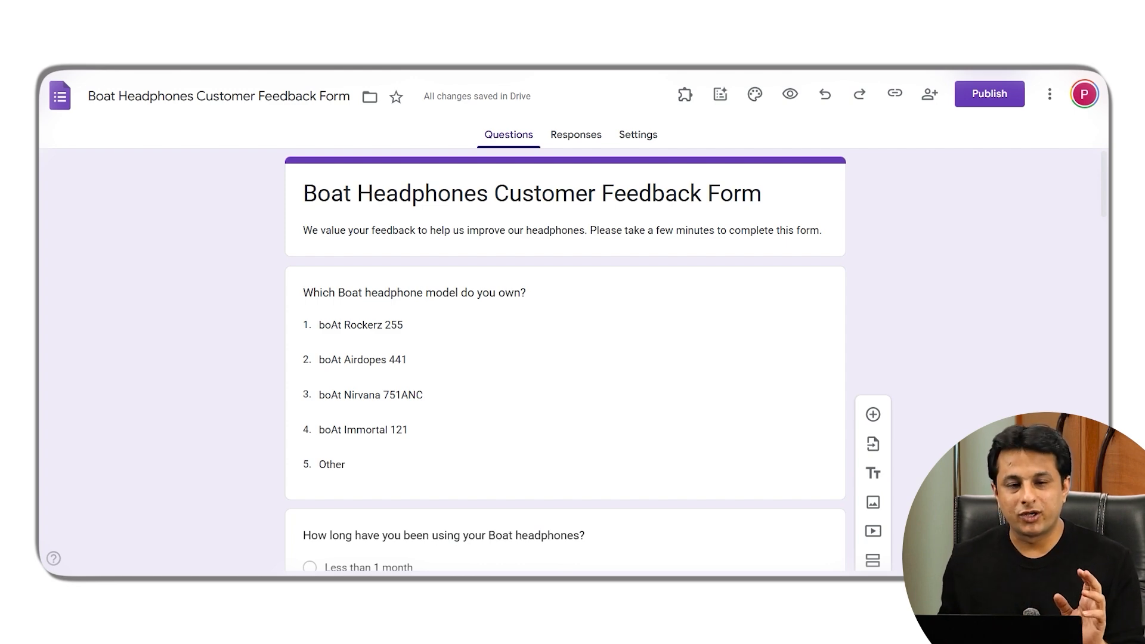
click(1050, 93)
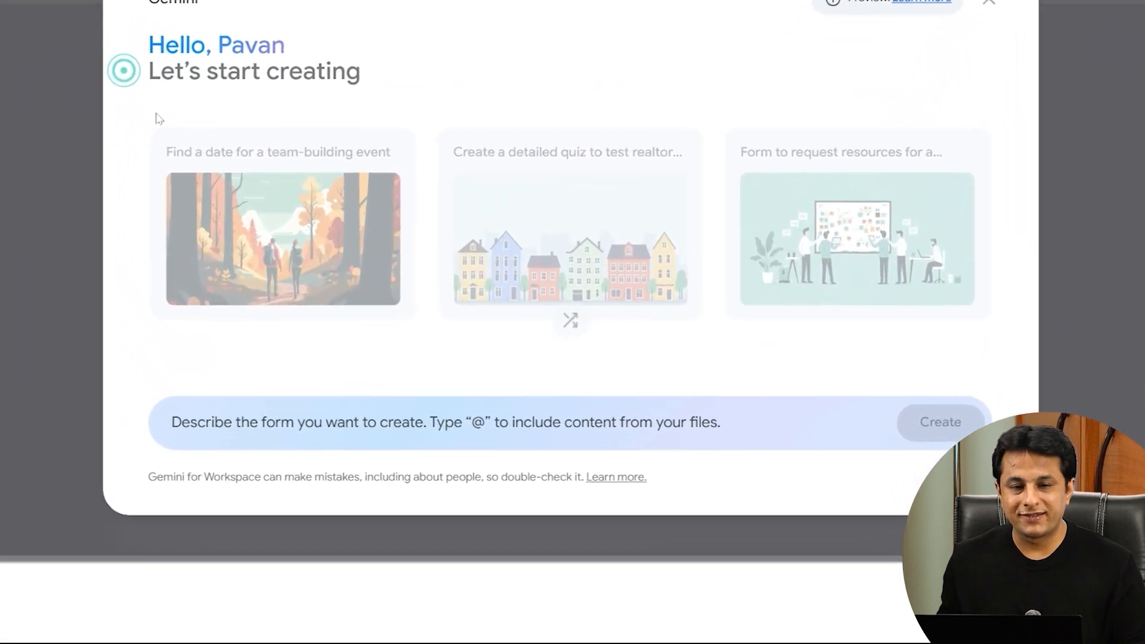
Step: Submit a Gemini request for a feedback form from the company's employees
scroll(down, 3)
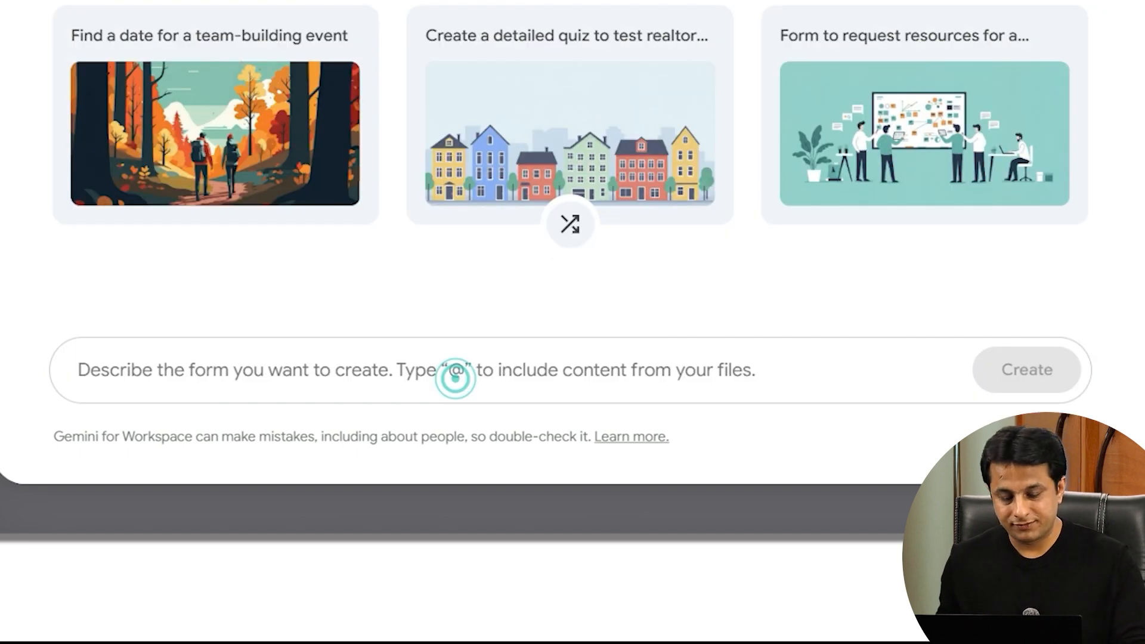
text(Create a feedback form for taking a f....ployees in the company about how they)
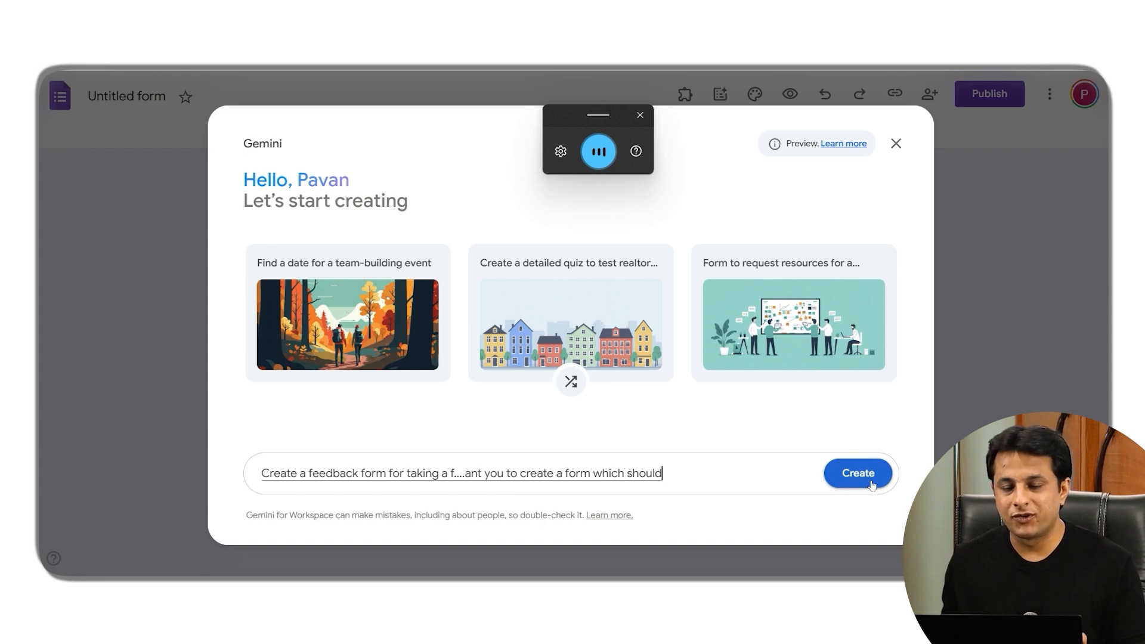
click(858, 473)
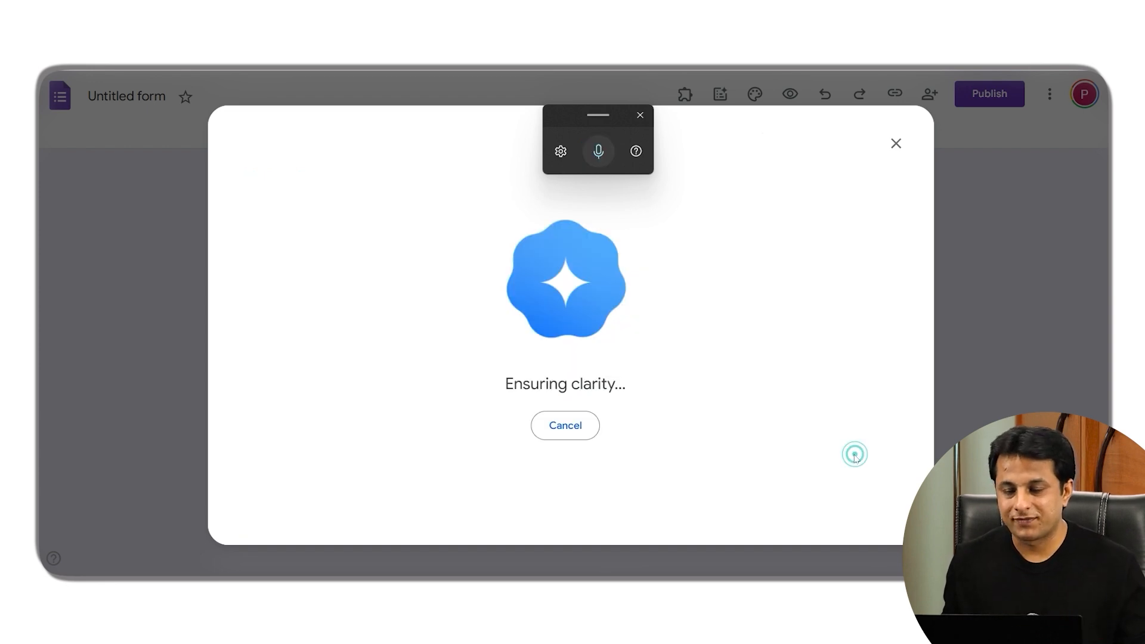